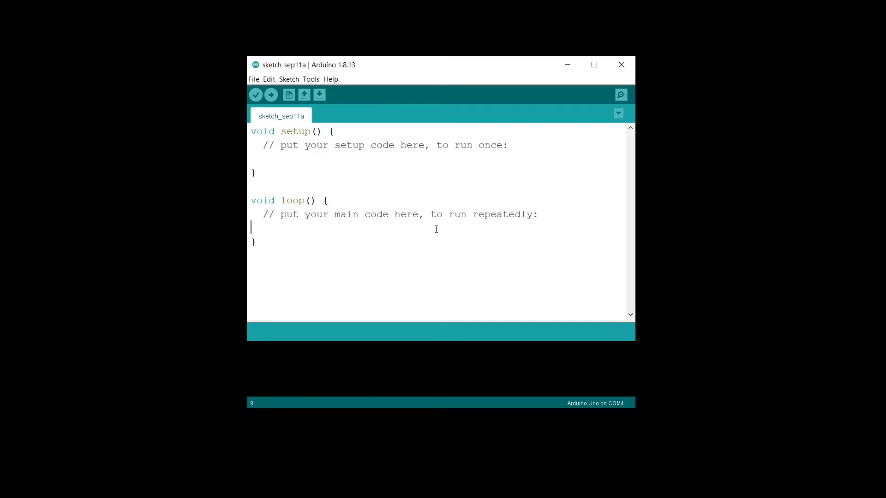
{"action": "mouse_move", "coordinate": [432, 229]}
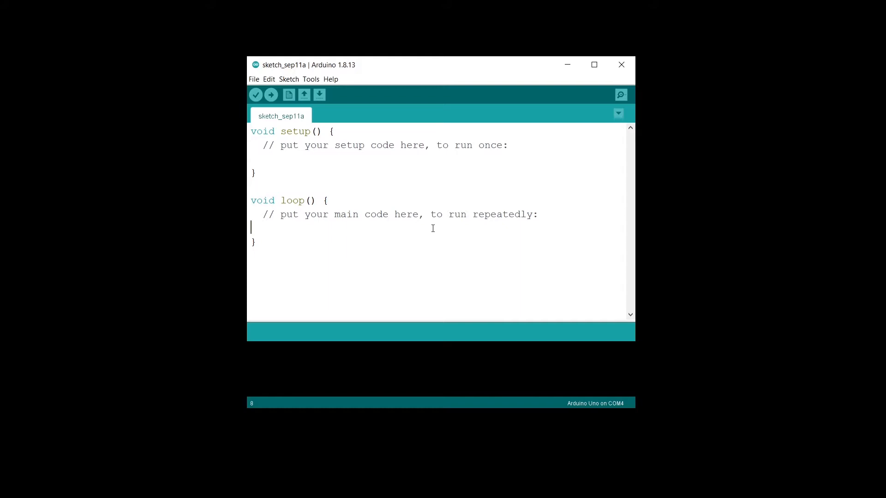
{"action": "mouse_move", "coordinate": [371, 68]}
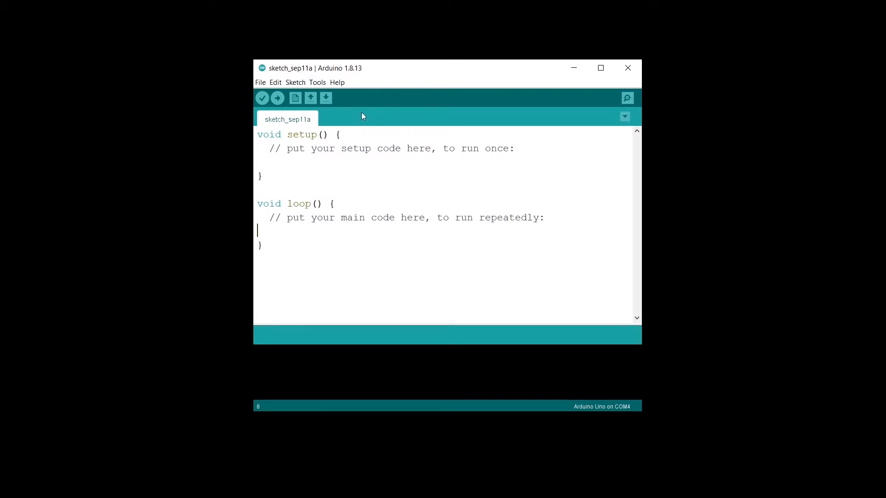
- Check the board's serial port, then select the Ubuntu 20.04 machine in VirtualBox Manager
{"action": "left_click", "coordinate": [318, 82]}
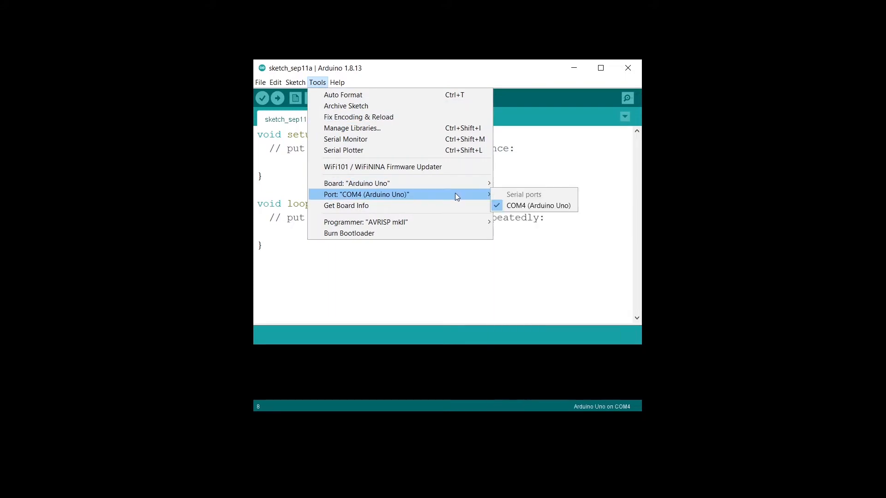
{"action": "mouse_move", "coordinate": [475, 197]}
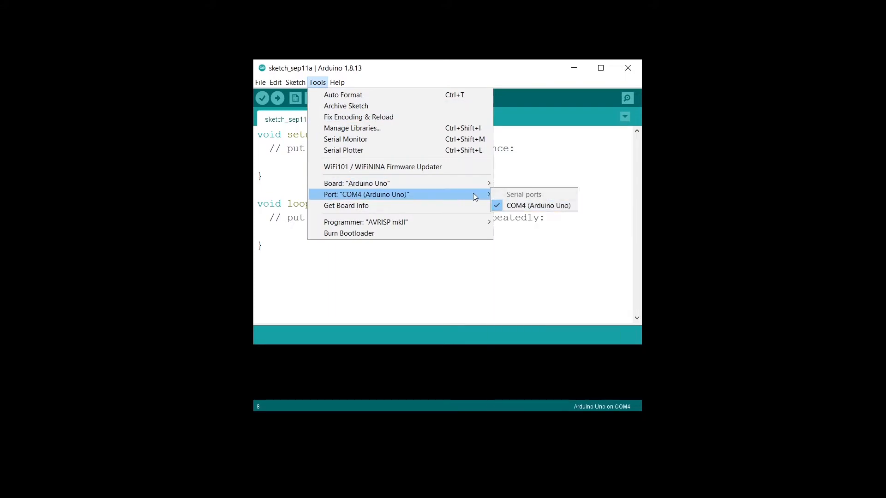
{"action": "mouse_move", "coordinate": [462, 209]}
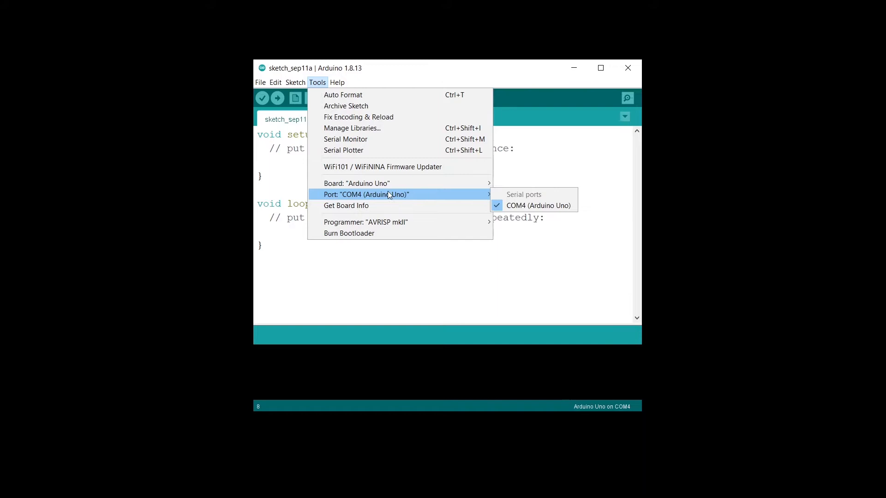
{"action": "mouse_move", "coordinate": [517, 209]}
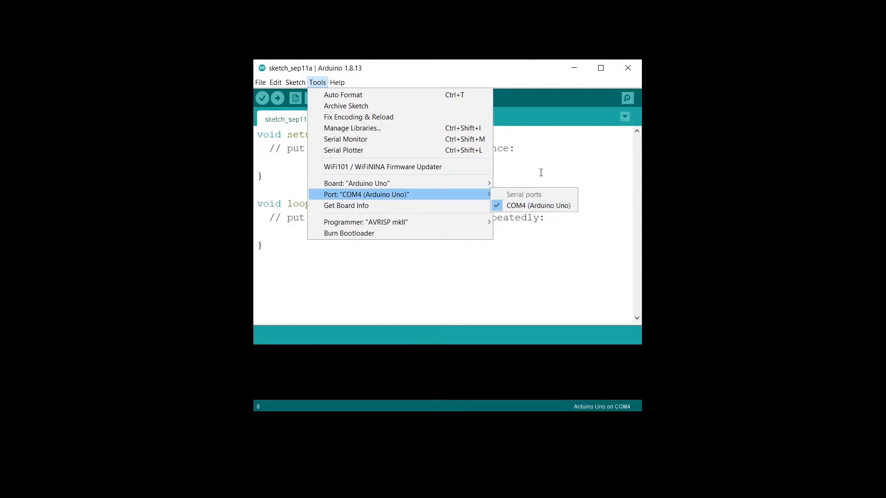
{"action": "left_click", "coordinate": [538, 205]}
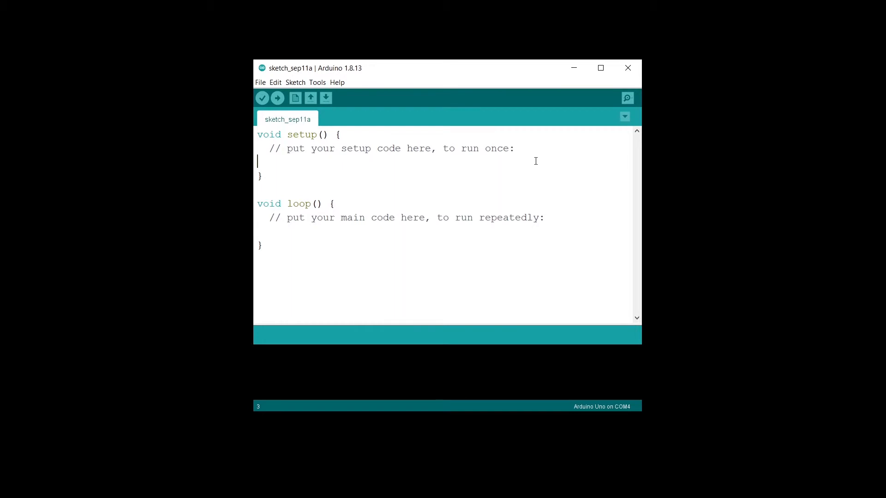
{"action": "mouse_move", "coordinate": [520, 168]}
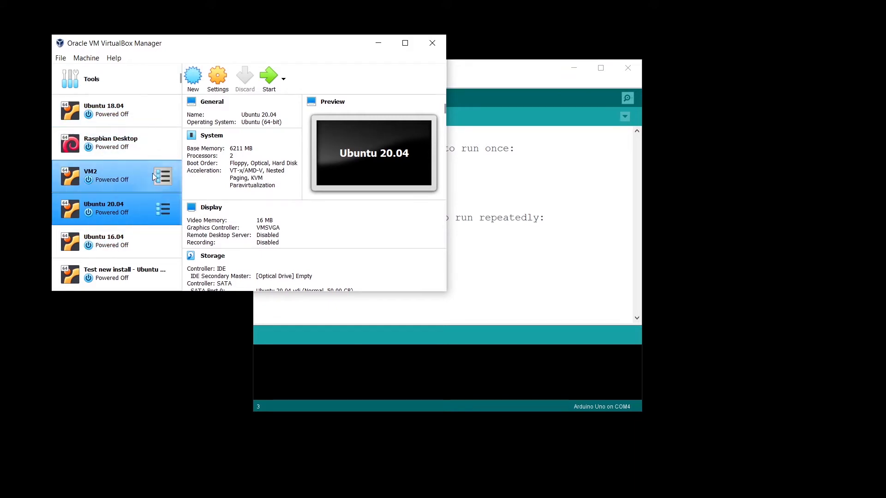
{"action": "left_click", "coordinate": [111, 209]}
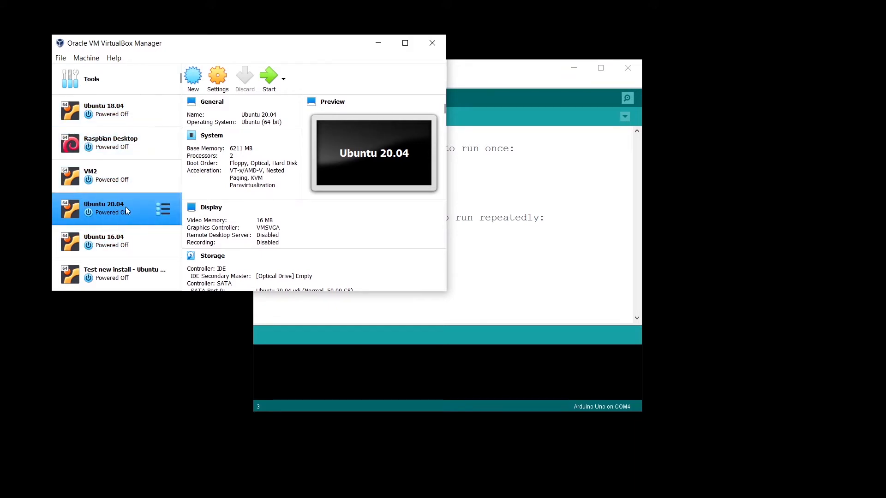
{"action": "mouse_move", "coordinate": [145, 214]}
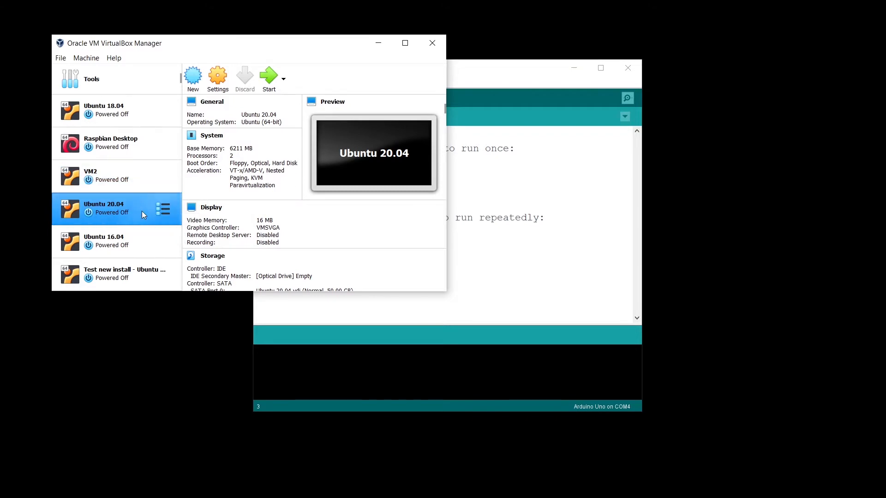
{"action": "mouse_move", "coordinate": [202, 115]}
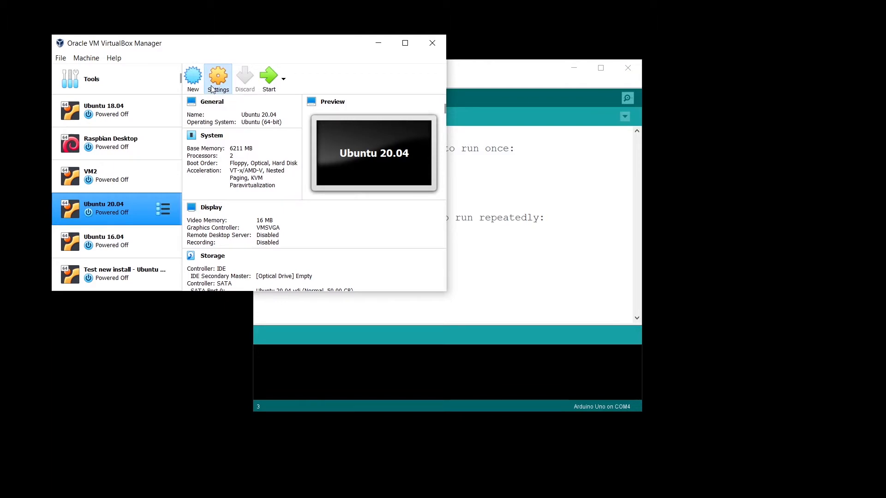
- Add a USB device filter for the Arduino Uno [0001] in the VM's USB settings and save
{"action": "left_click", "coordinate": [217, 76]}
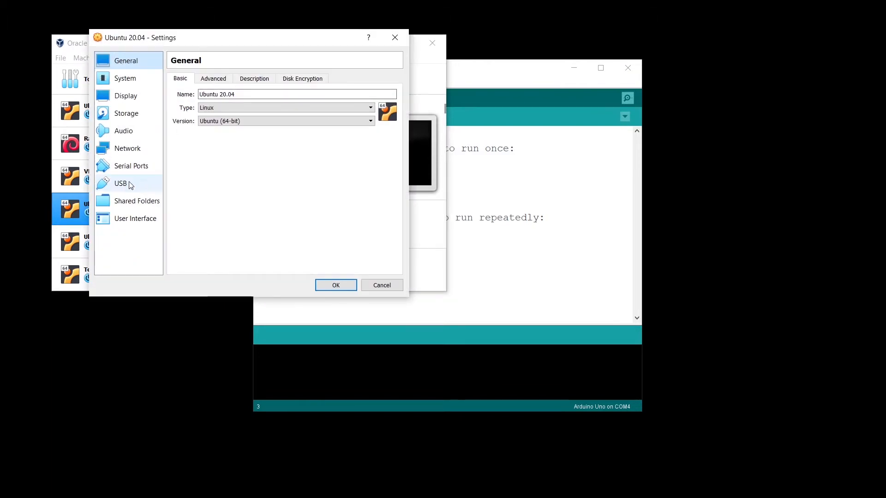
{"action": "left_click", "coordinate": [120, 183]}
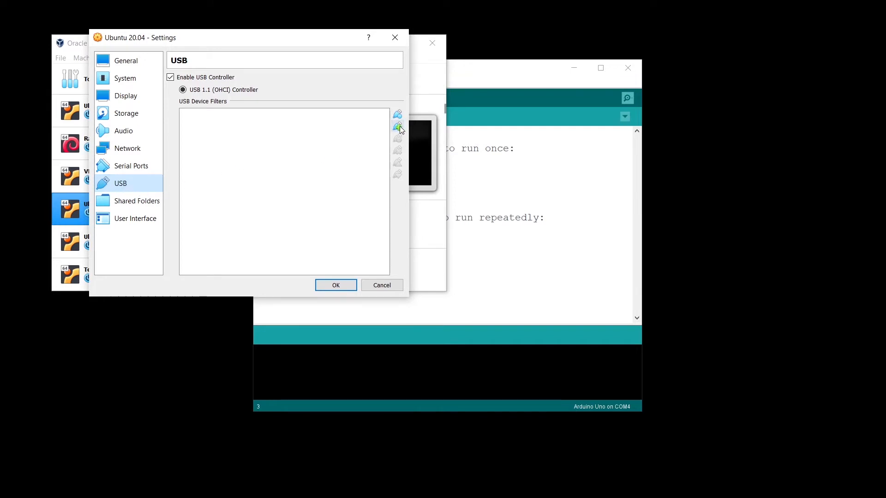
{"action": "left_click", "coordinate": [397, 128]}
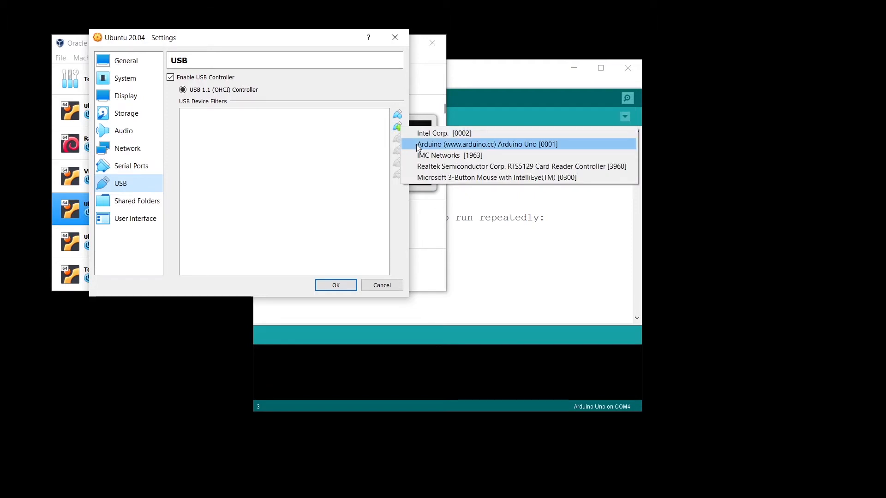
{"action": "mouse_move", "coordinate": [419, 147]}
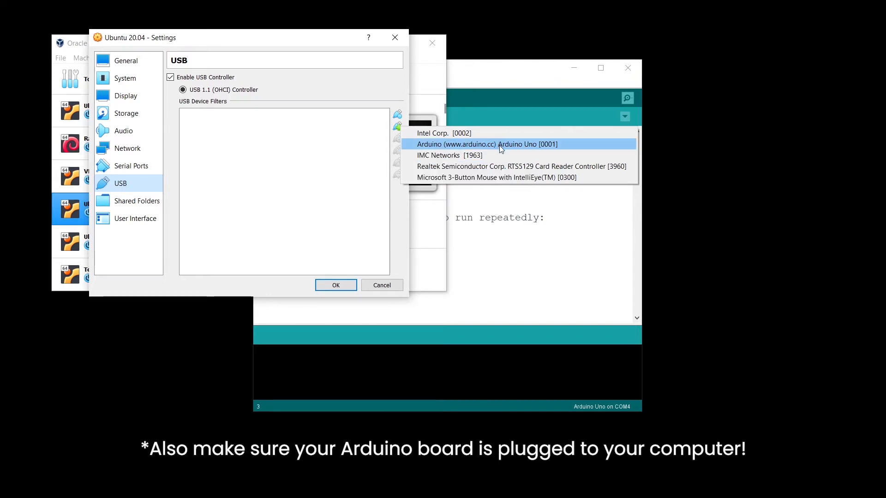
{"action": "left_click", "coordinate": [487, 143]}
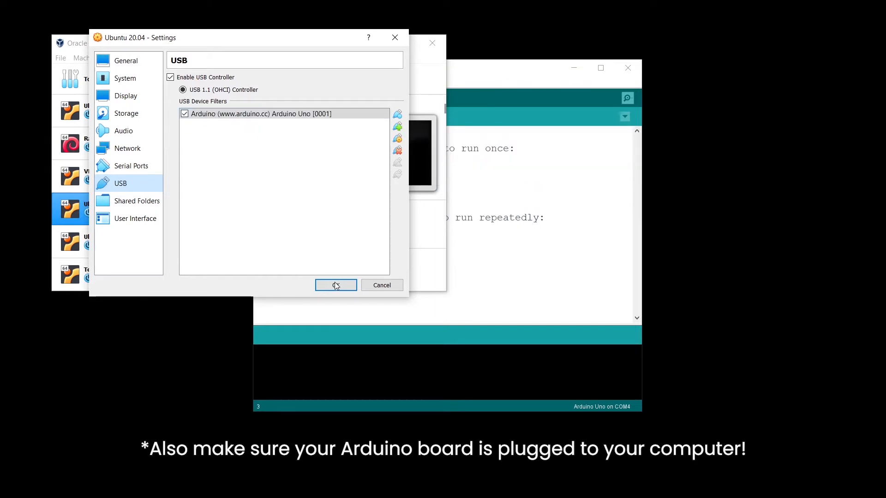
{"action": "left_click", "coordinate": [335, 285]}
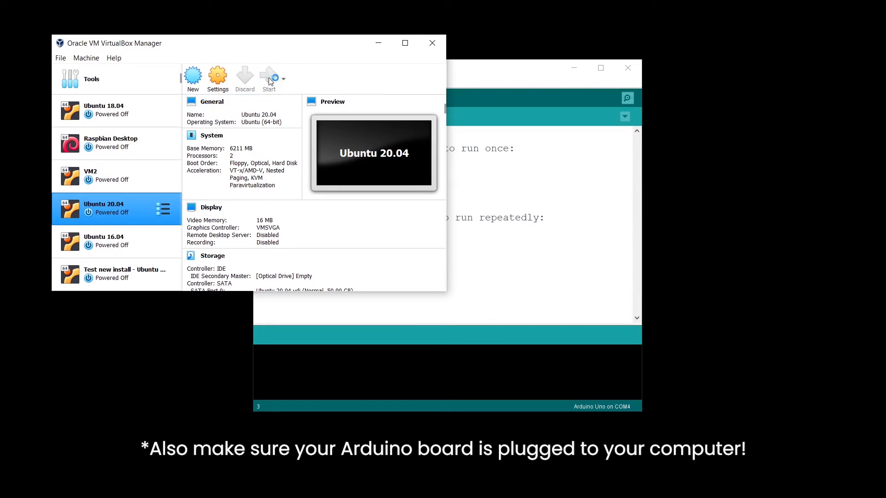
- Boot the Ubuntu 20.04 machine and get to its desktop
{"action": "left_click", "coordinate": [268, 75]}
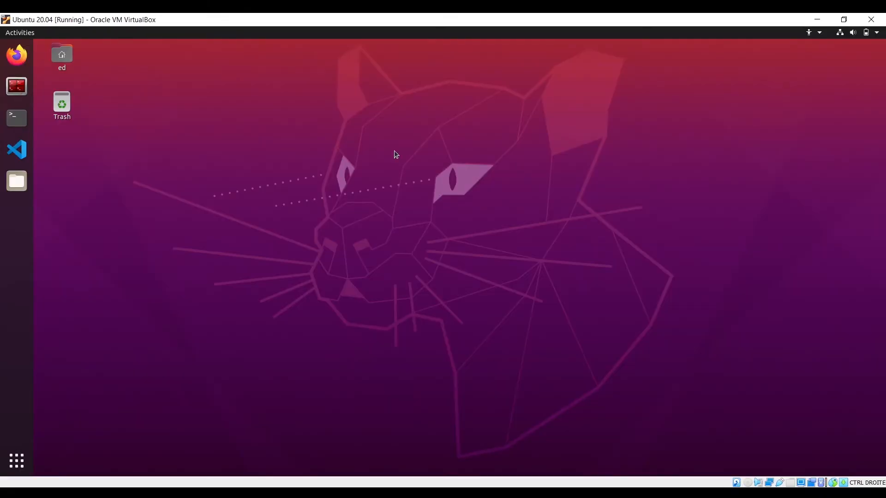
{"action": "mouse_move", "coordinate": [320, 324]}
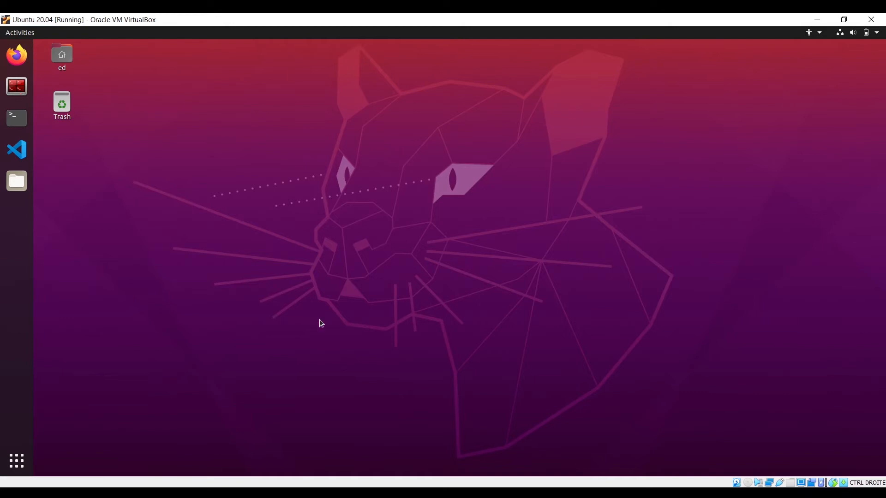
{"action": "mouse_move", "coordinate": [76, 136]}
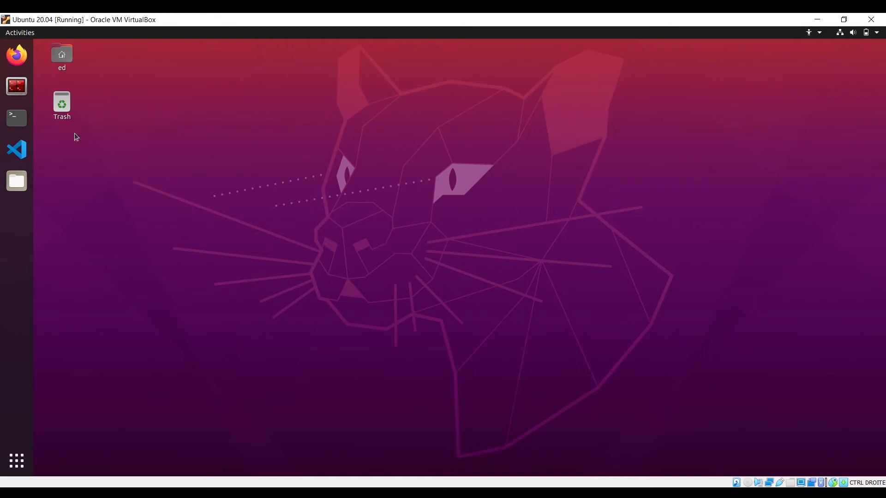
{"action": "left_click", "coordinate": [16, 118]}
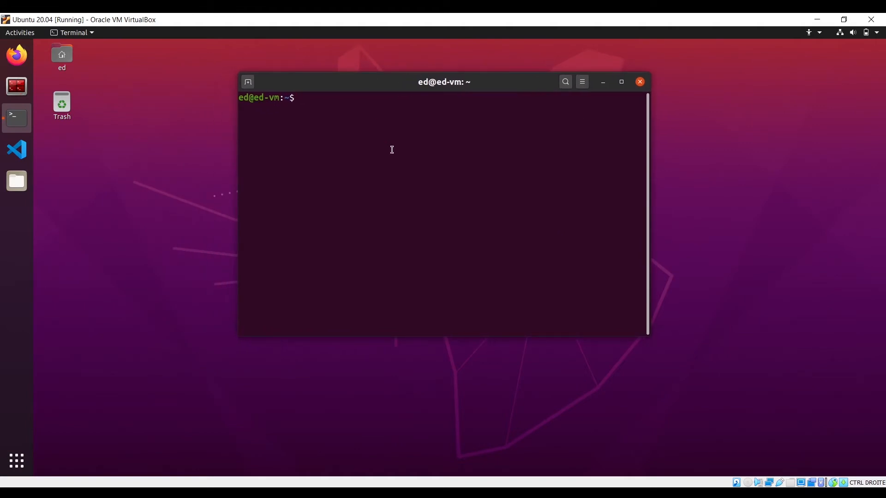
- Tab-complete 'ls /dev/tty' to list all tty device names including ttyACM0
{"action": "type", "text": "ls"}
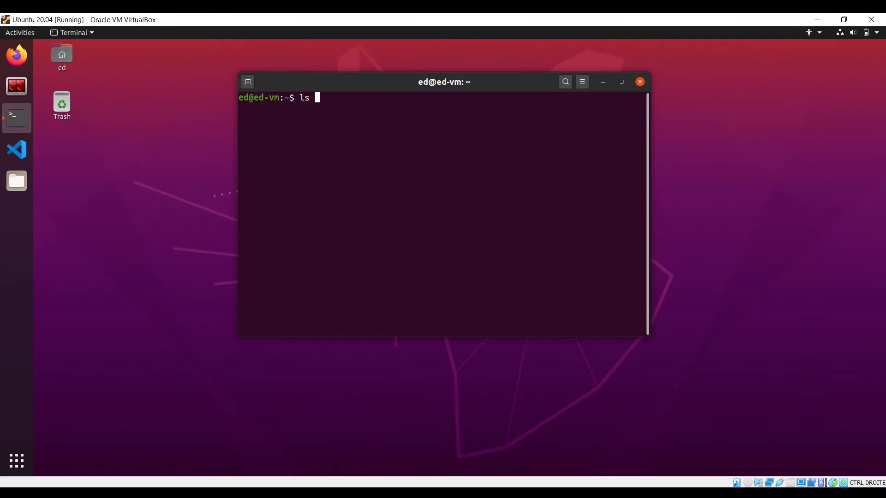
{"action": "type", "text": "/dev"}
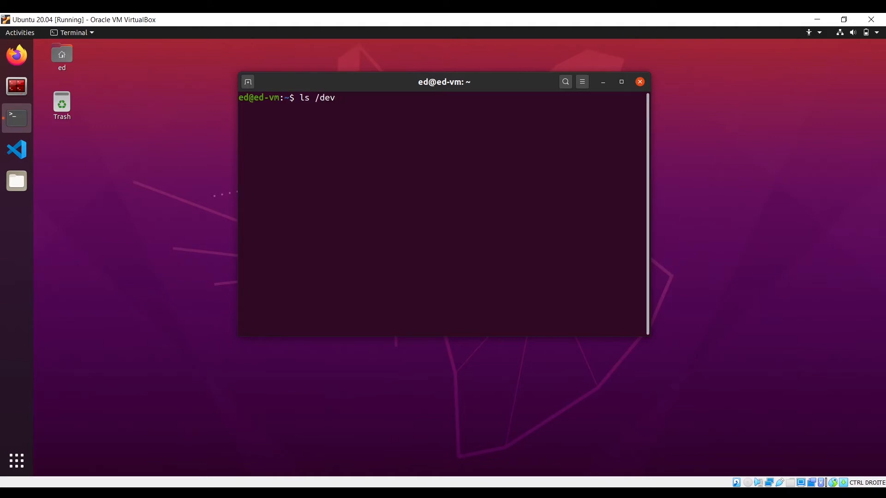
{"action": "type", "text": "/tty"}
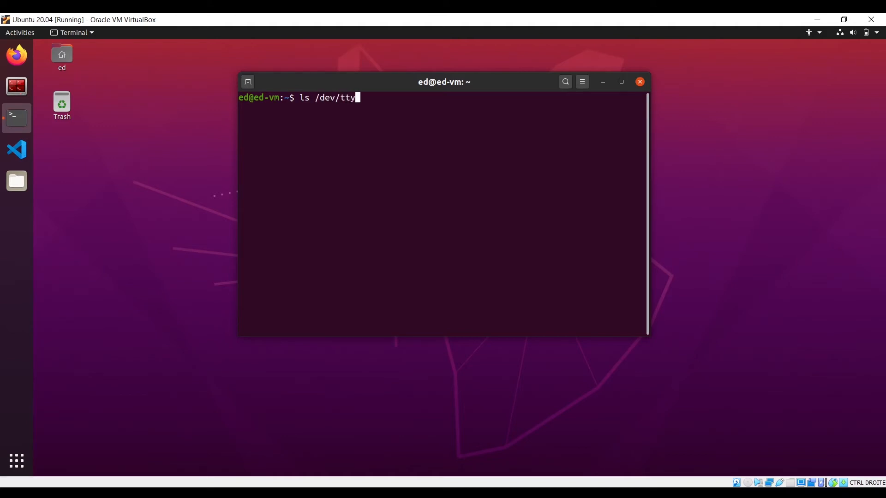
{"action": "key", "text": "Tab"}
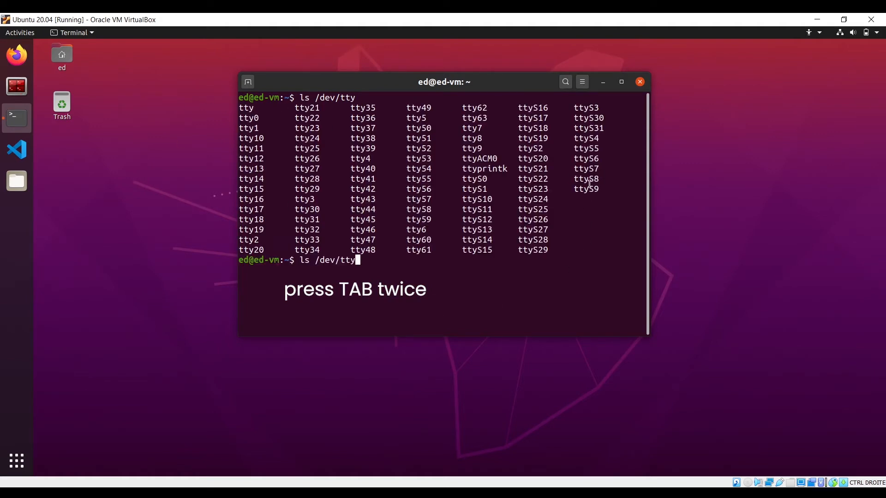
- Repeat the tty completion list and highlight the ttyACM0 entry
{"action": "key", "text": "Tab"}
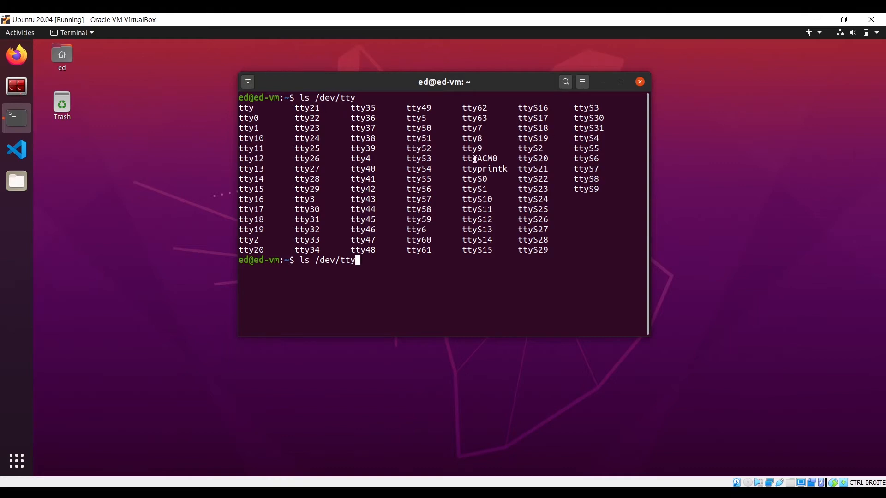
{"action": "double_click", "coordinate": [479, 158]}
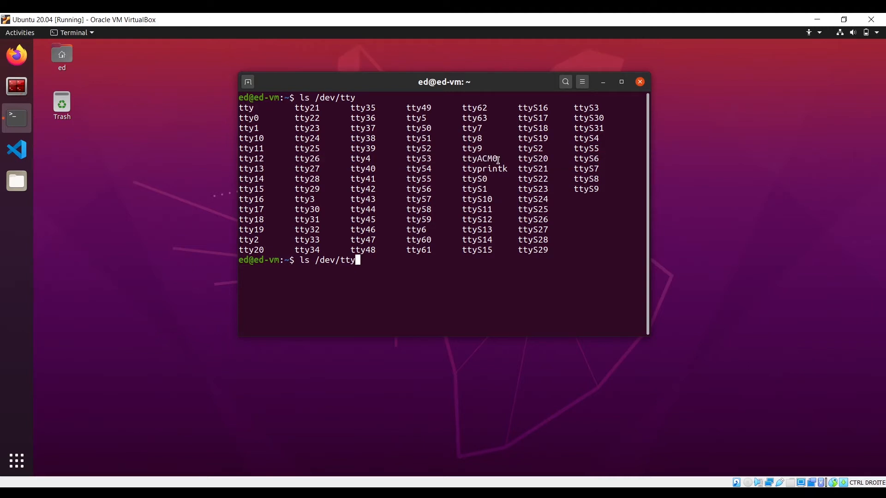
{"action": "mouse_move", "coordinate": [469, 229]}
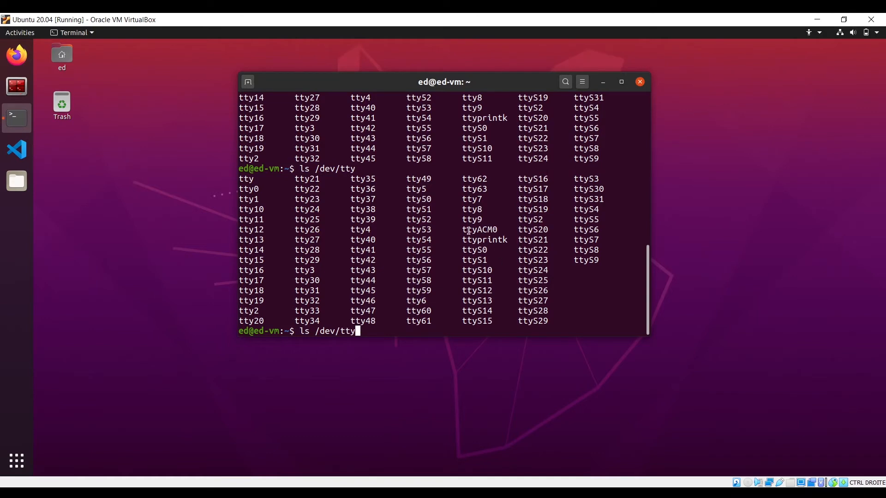
{"action": "mouse_move", "coordinate": [492, 230]}
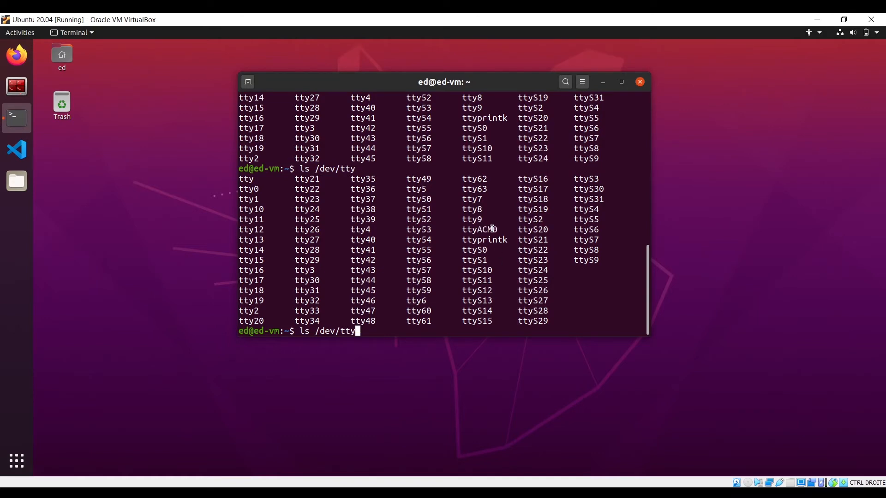
{"action": "double_click", "coordinate": [479, 230]}
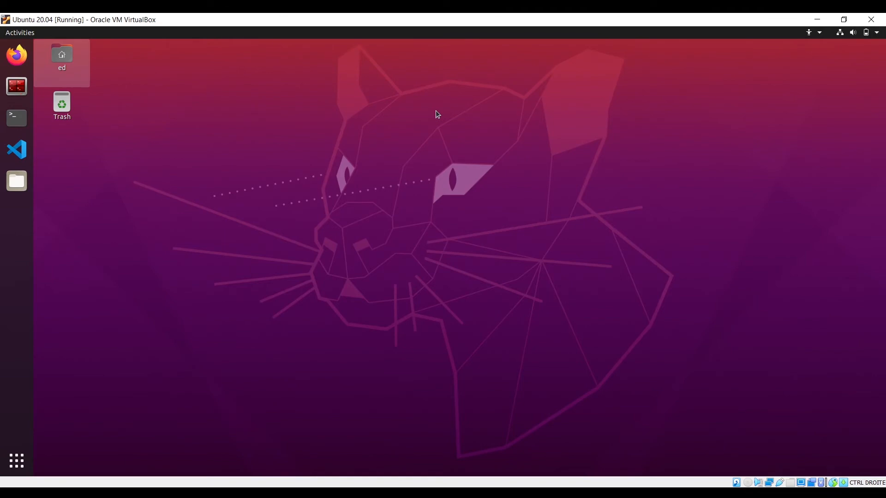
{"action": "mouse_move", "coordinate": [289, 107]}
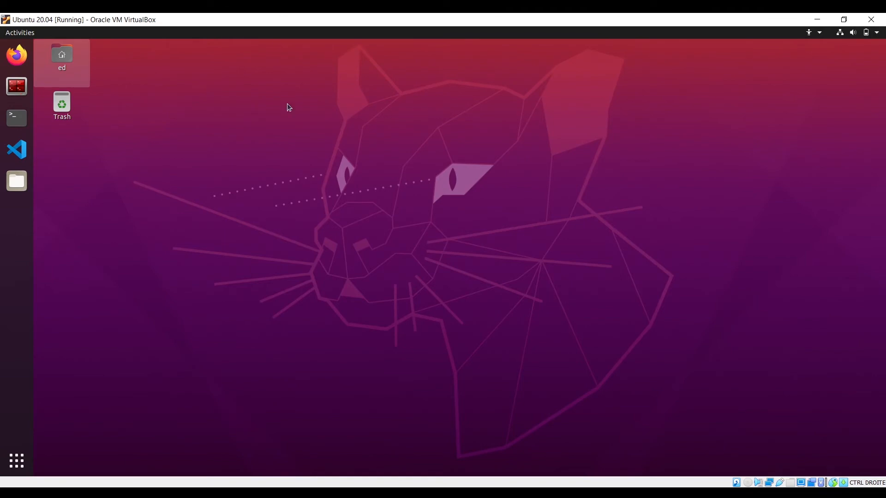
- Start a Terminator window from the Ubuntu dock
{"action": "left_click", "coordinate": [16, 86]}
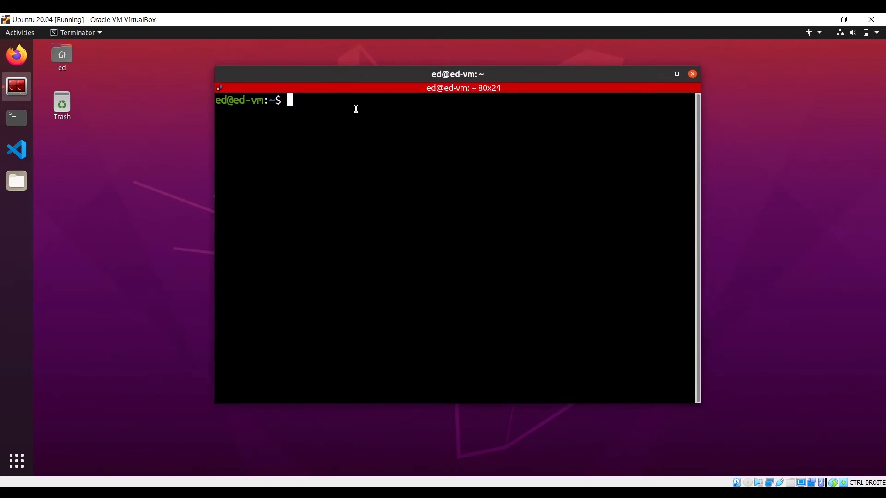
- Run 'sudo snap install arduino' to install Arduino 1.8.13 as a snap
{"action": "type", "text": "sudo sn"}
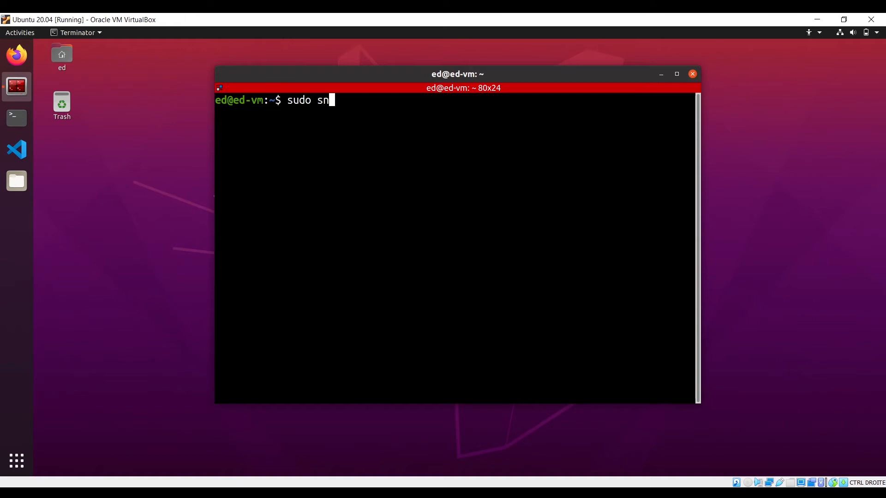
{"action": "type", "text": "ap install"}
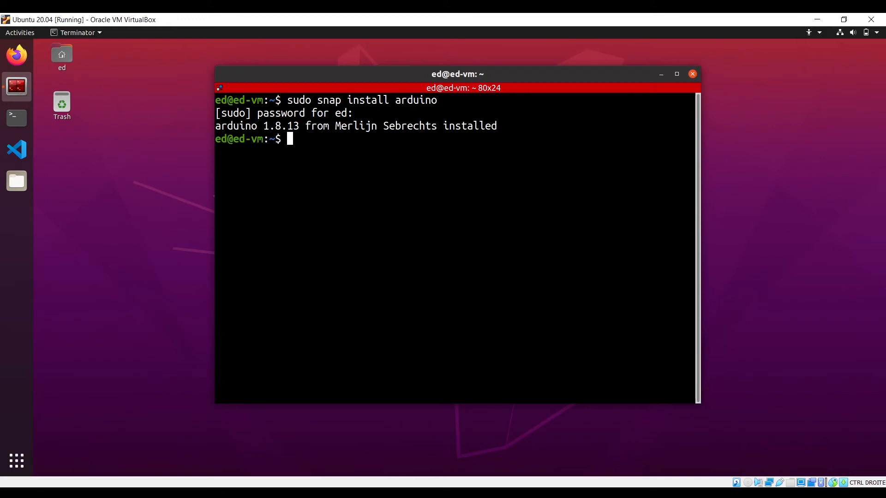
{"action": "type", "text": "ard"}
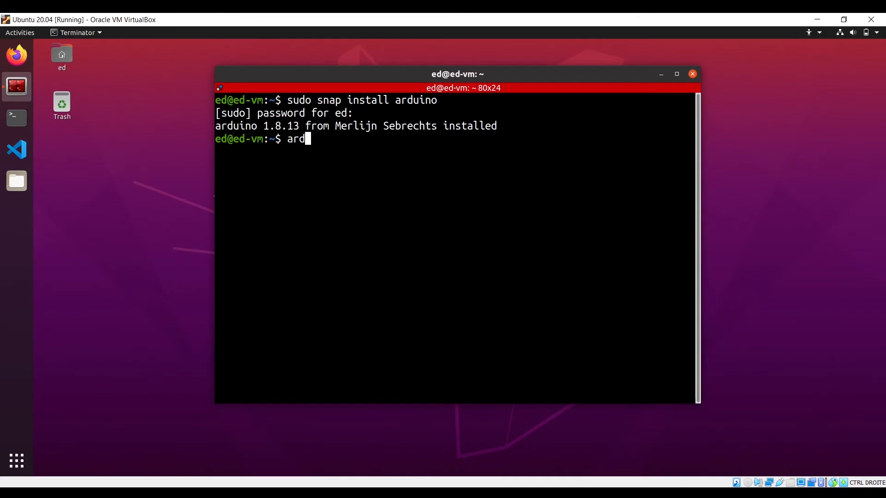
{"action": "type", "text": "uino"}
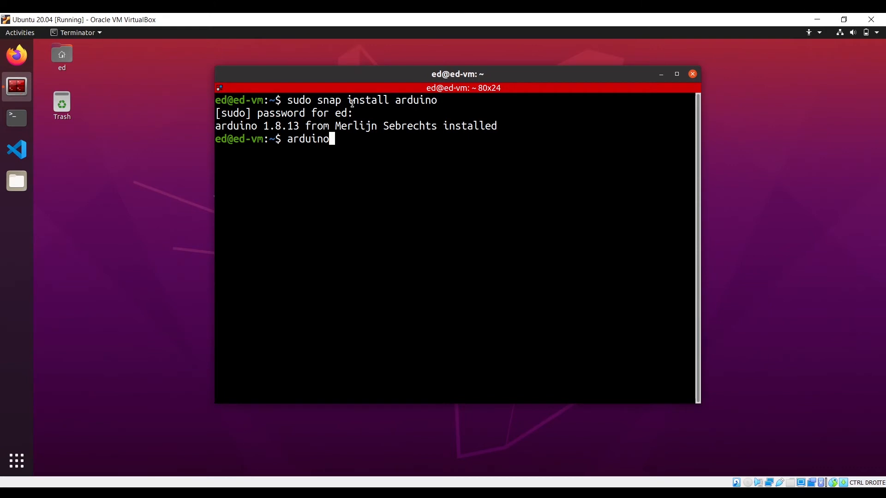
- Launch the Arduino IDE with the 'arduino' command, bringing up its permissions warning
{"action": "left_click", "coordinate": [16, 461]}
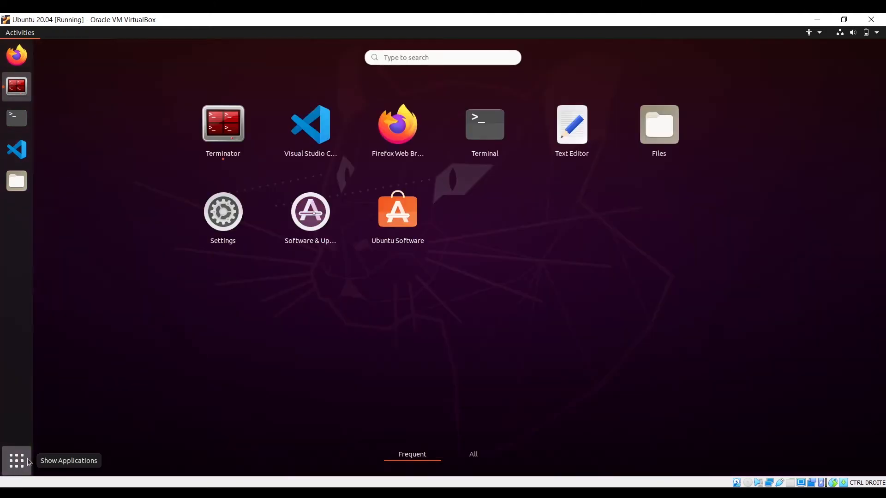
{"action": "type", "text": "arduino"}
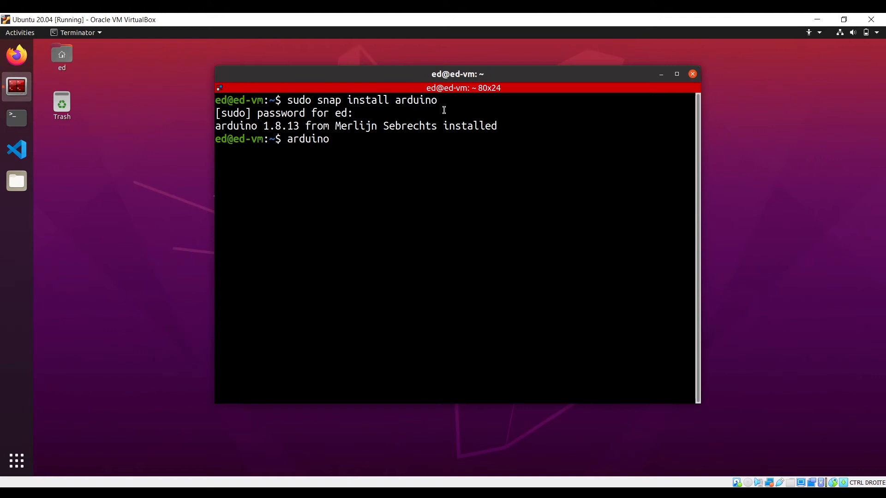
{"action": "key", "text": "Return"}
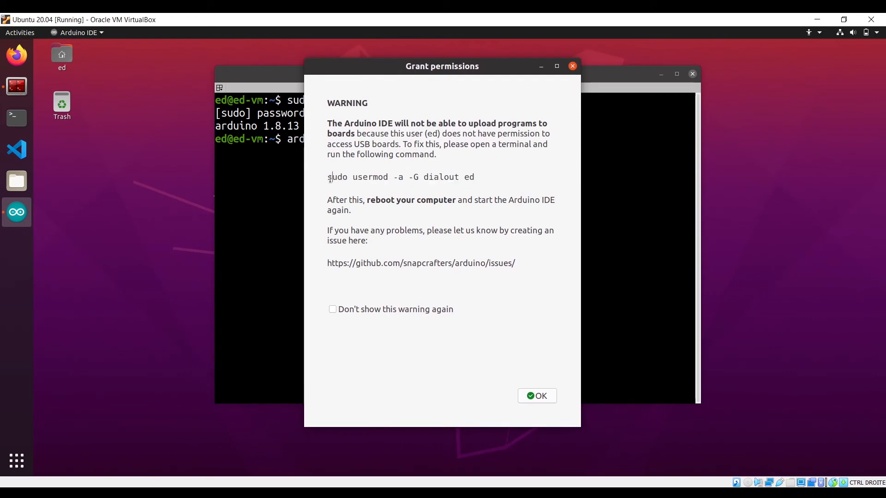
- Select the suggested usermod command, dismiss the warning and close the Arduino IDE
{"action": "triple_click", "coordinate": [400, 177]}
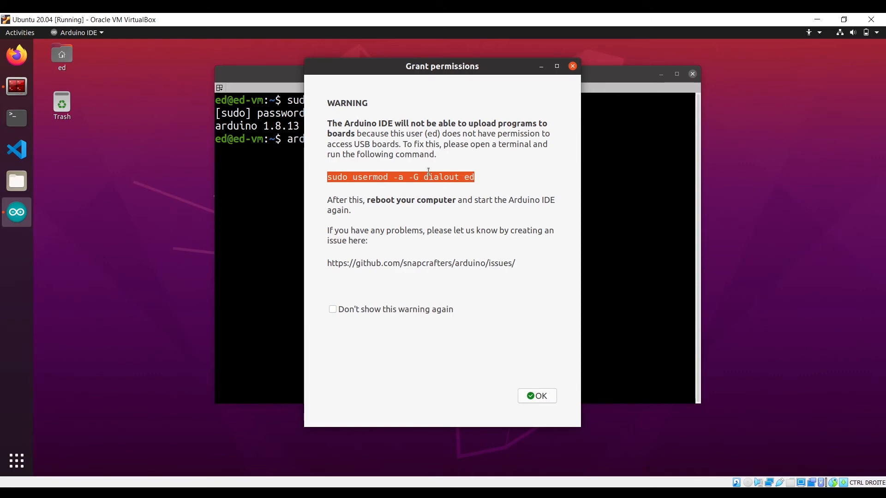
{"action": "mouse_move", "coordinate": [539, 206]}
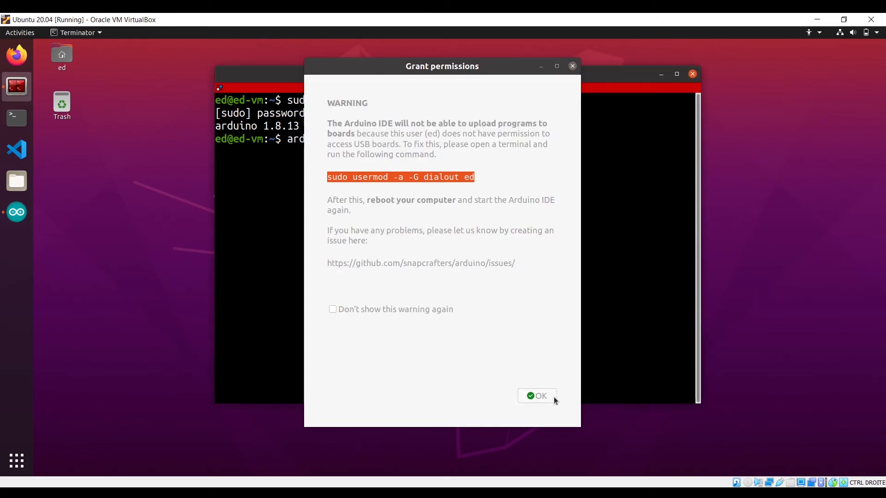
{"action": "left_click", "coordinate": [537, 396]}
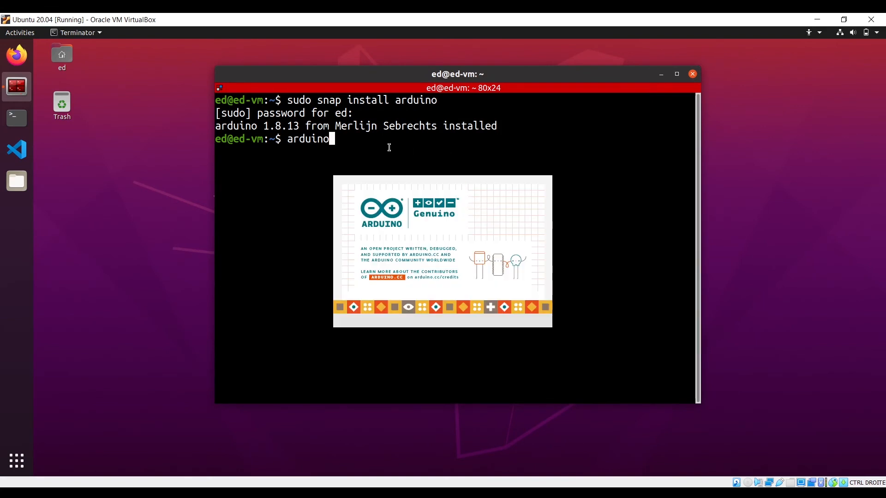
{"action": "key", "text": "Return"}
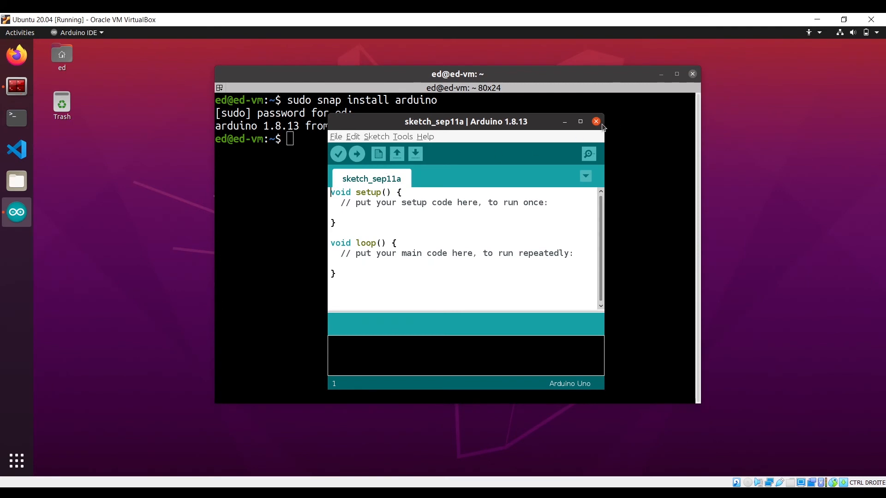
{"action": "left_click", "coordinate": [596, 122]}
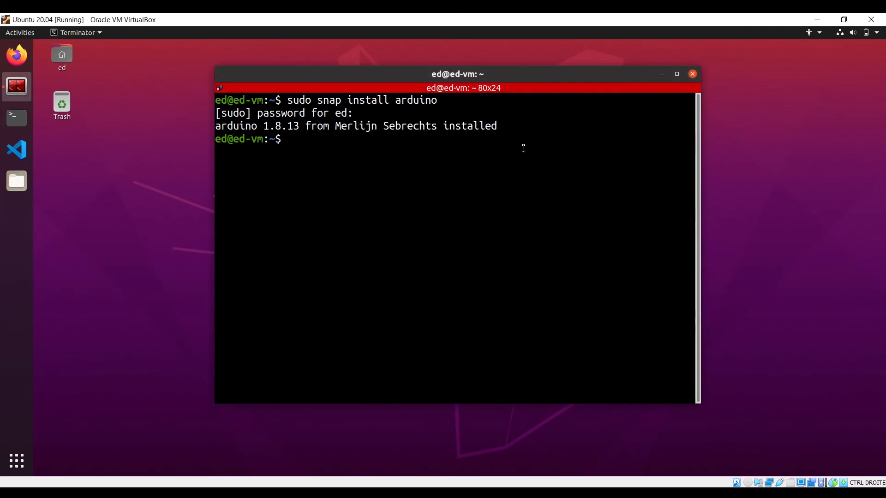
- Run 'sudo usermod -a -G dialout ed' to add user ed to the dialout group
{"action": "type", "text": "sudo usermod -a -G dialout ed"}
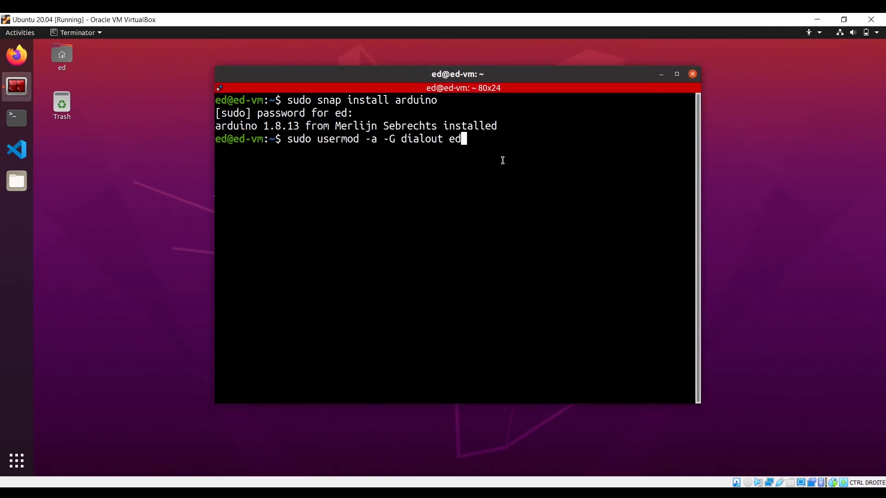
{"action": "key", "text": "Return"}
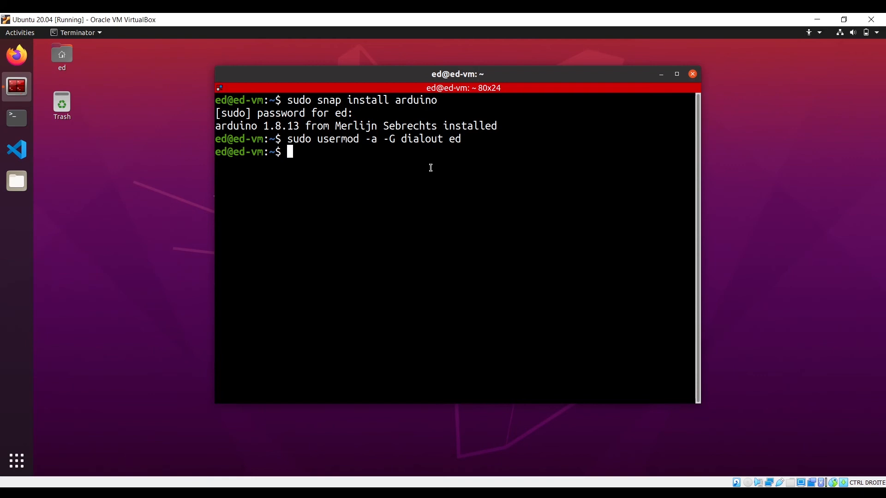
{"action": "type", "text": "sudo"}
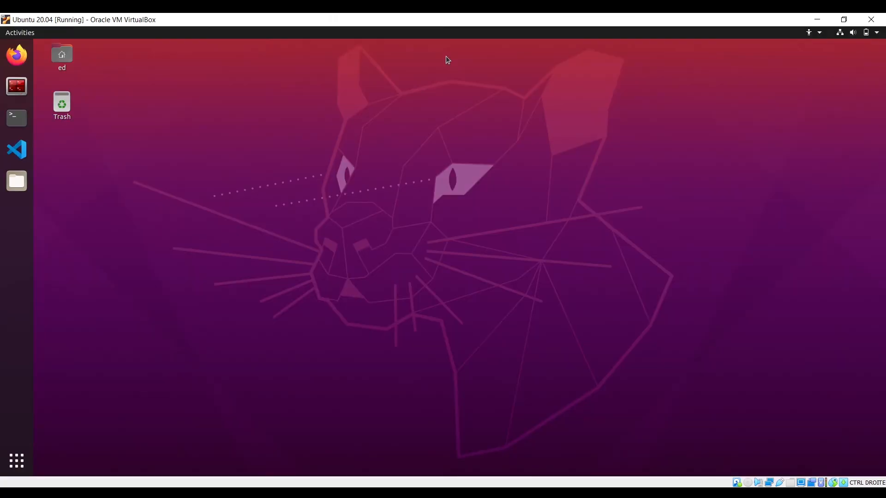
- Relaunch Arduino IDE and choose /dev/ttyACM0 (Arduino Uno) under Tools > Port
{"action": "type", "text": "ard"}
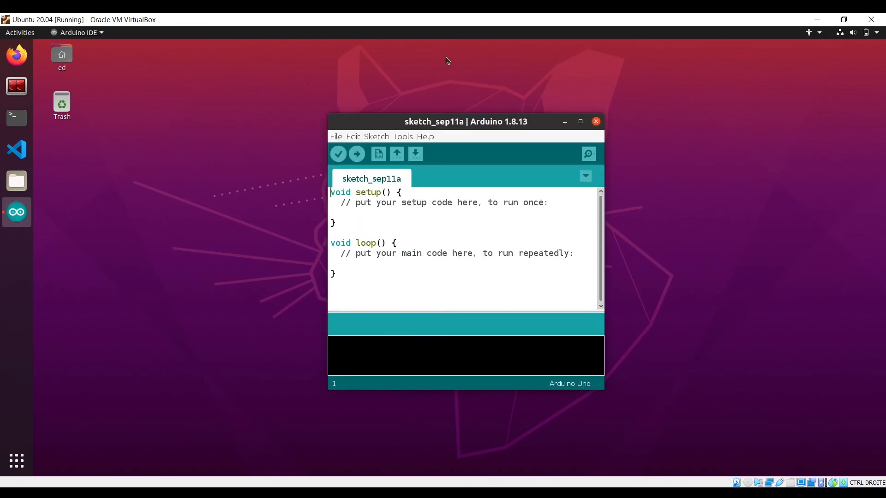
{"action": "left_click", "coordinate": [403, 136]}
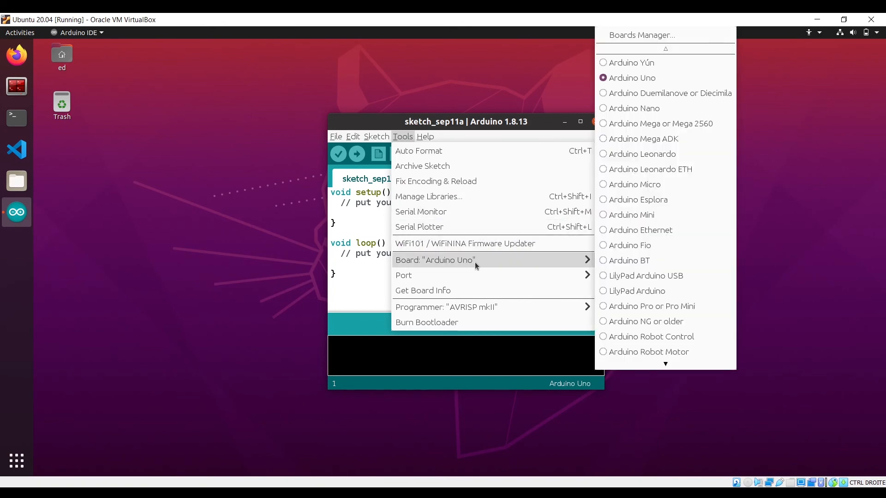
{"action": "mouse_move", "coordinate": [478, 281]}
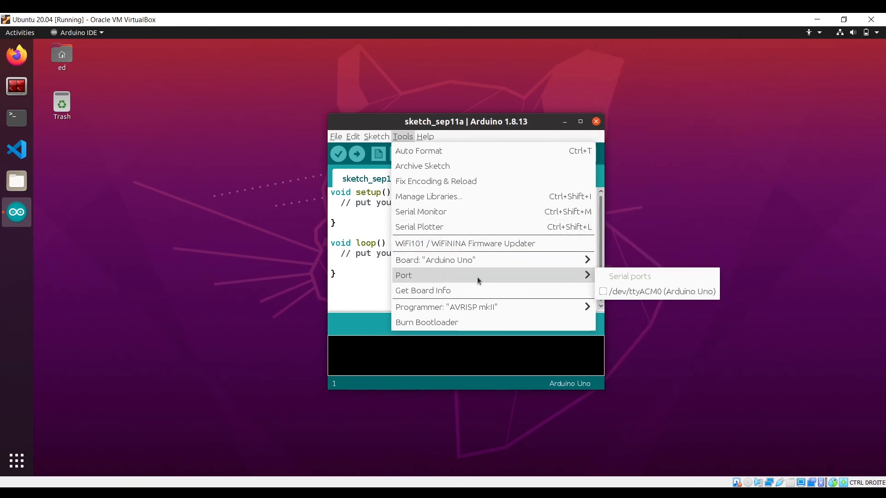
{"action": "mouse_move", "coordinate": [631, 299]}
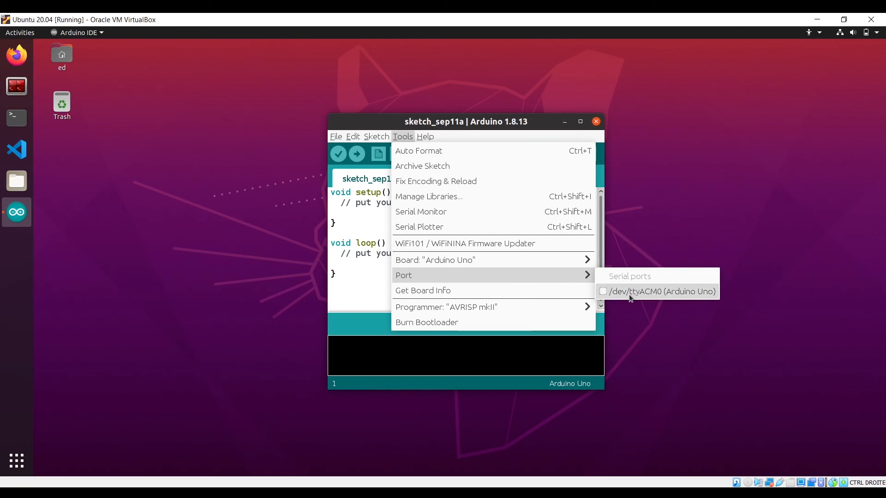
{"action": "mouse_move", "coordinate": [622, 295]}
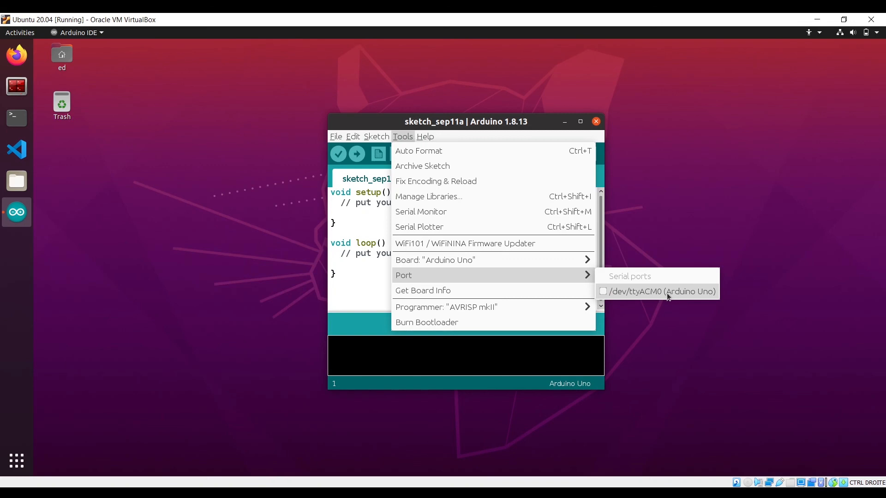
{"action": "left_click", "coordinate": [657, 291]}
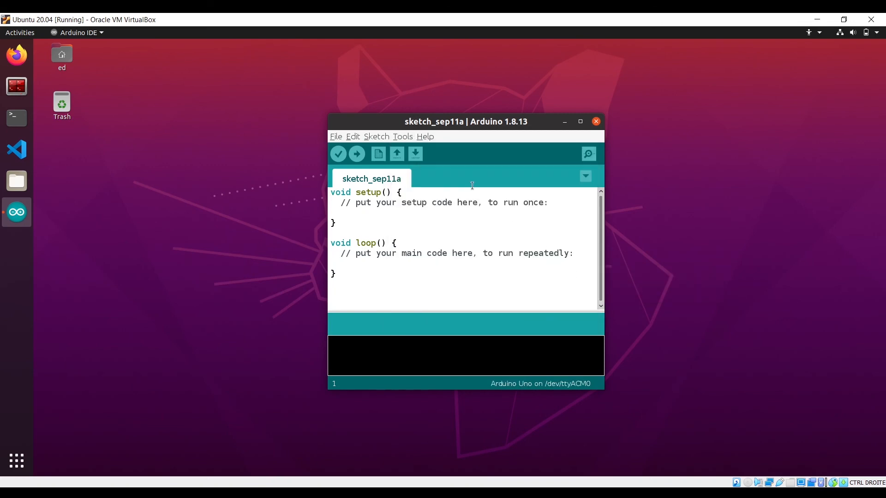
{"action": "left_click", "coordinate": [335, 137]}
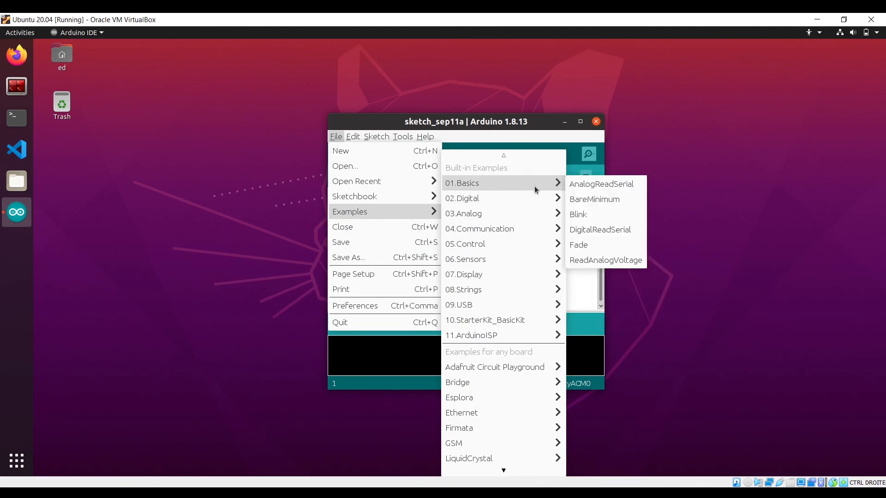
- Load the Blink example from 01.Basics and upload it to the Uno, maximizing the sketch window
{"action": "left_click", "coordinate": [579, 214]}
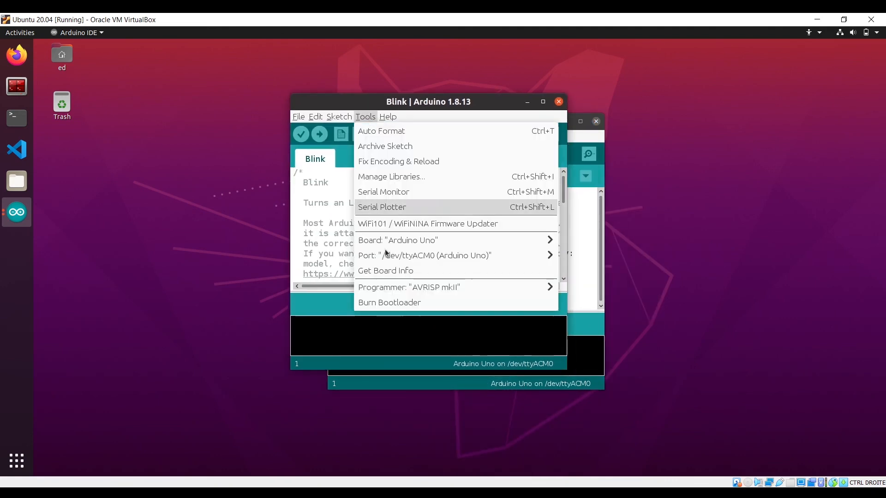
{"action": "left_click", "coordinate": [319, 134]}
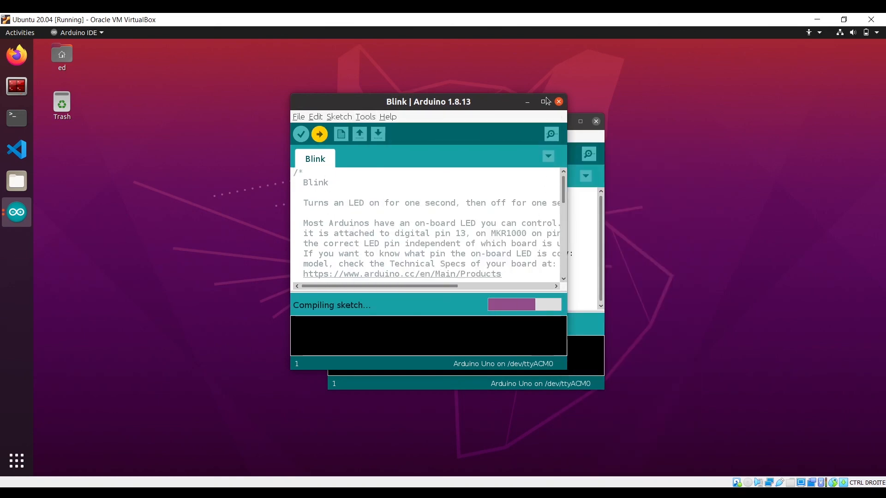
{"action": "left_click", "coordinate": [545, 101]}
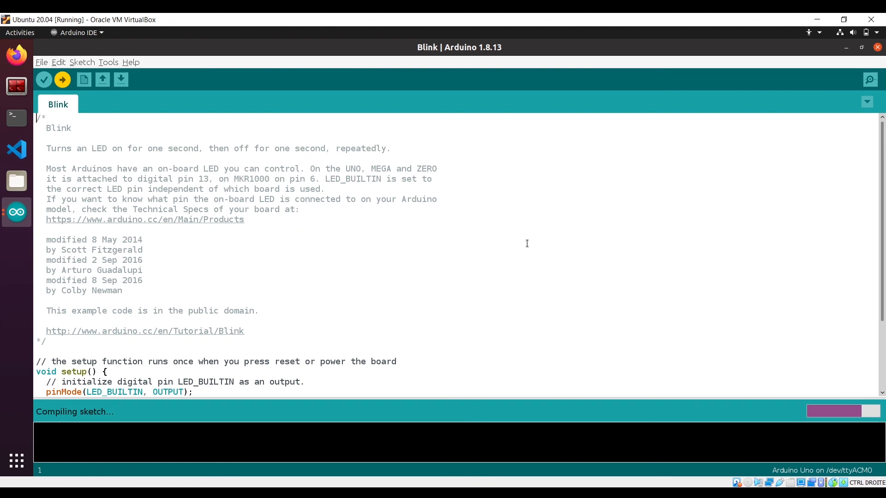
{"action": "left_click", "coordinate": [63, 79]}
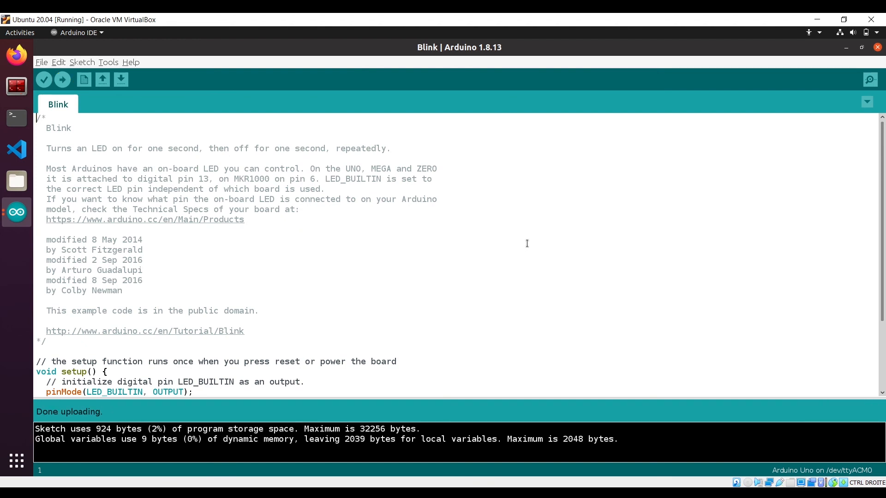
{"action": "mouse_move", "coordinate": [465, 255]}
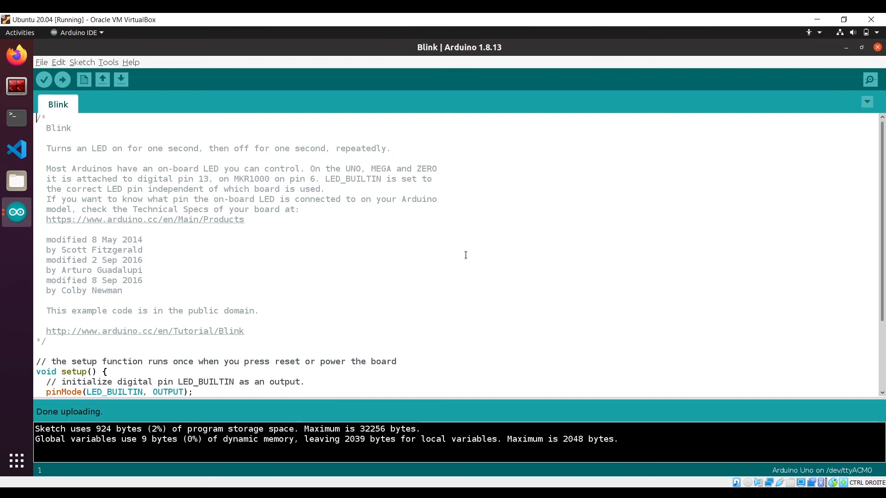